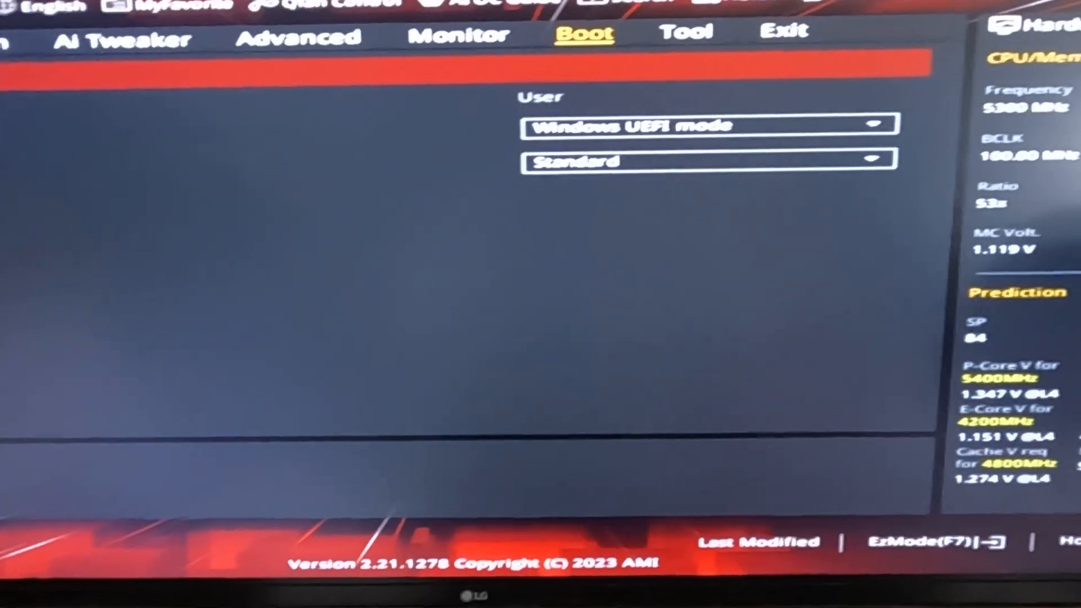
Step: Back out of Secure Boot to the Boot tab and open Boot Configuration, showing Fast Boot
left_click(704, 124)
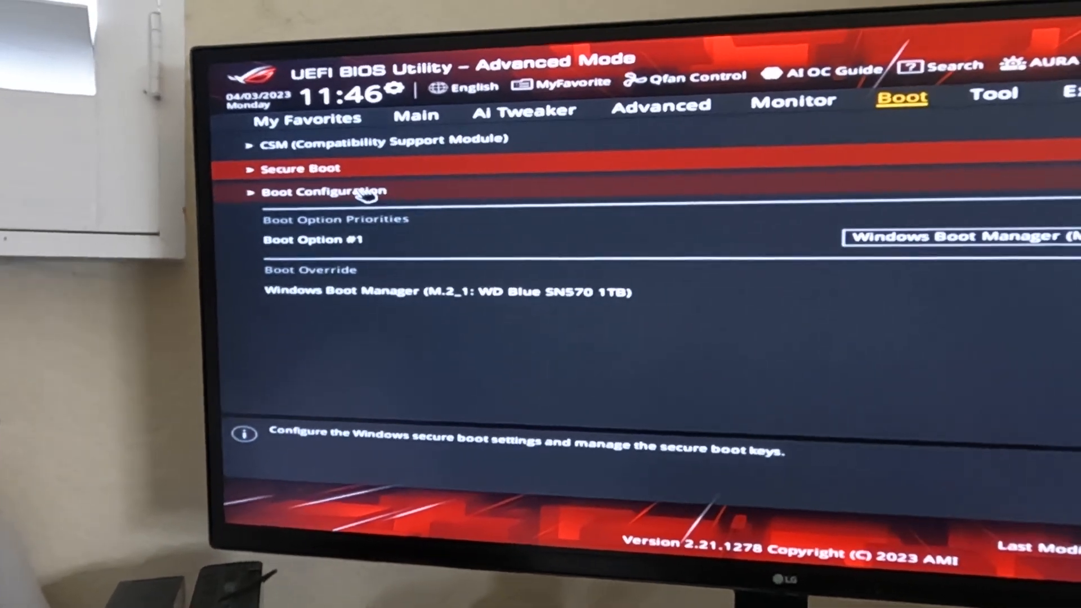
left_click(335, 192)
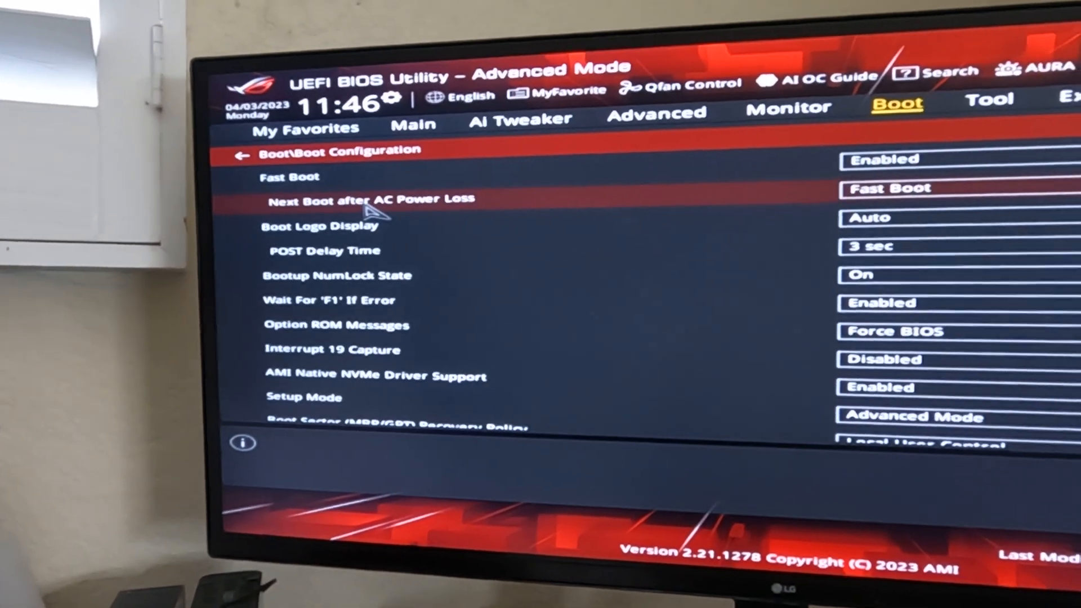